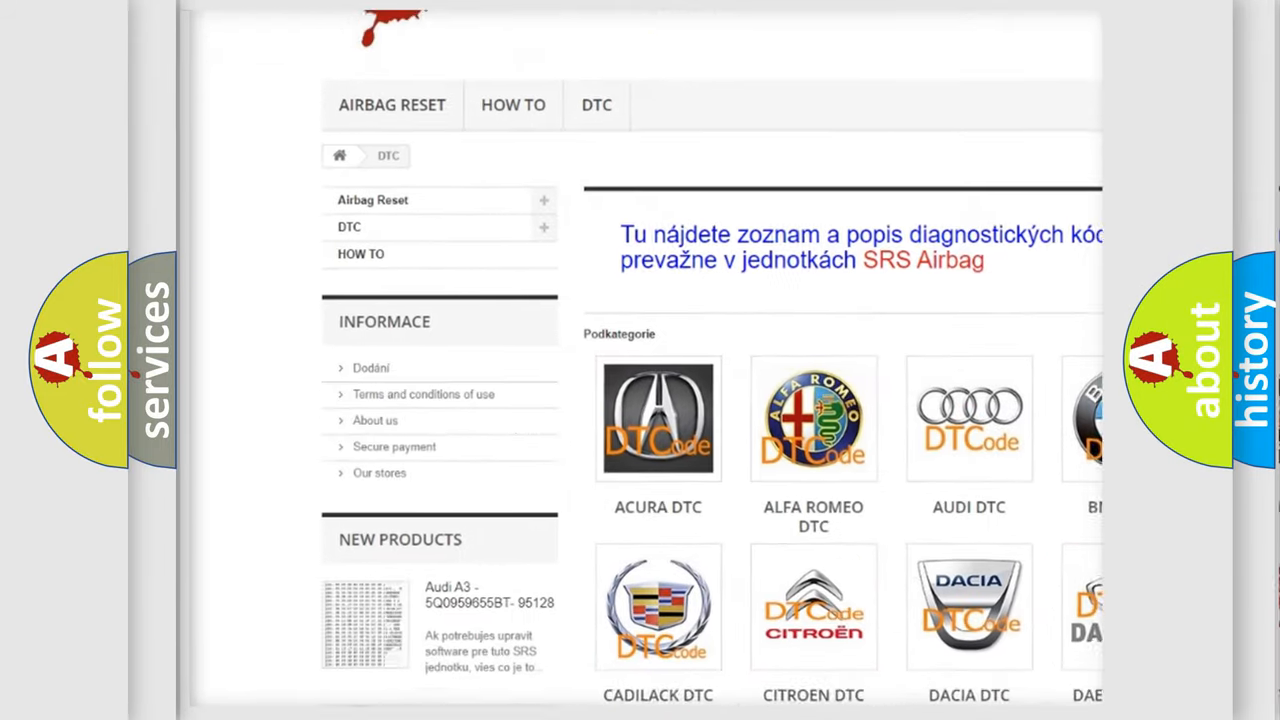
scroll("down", 3)
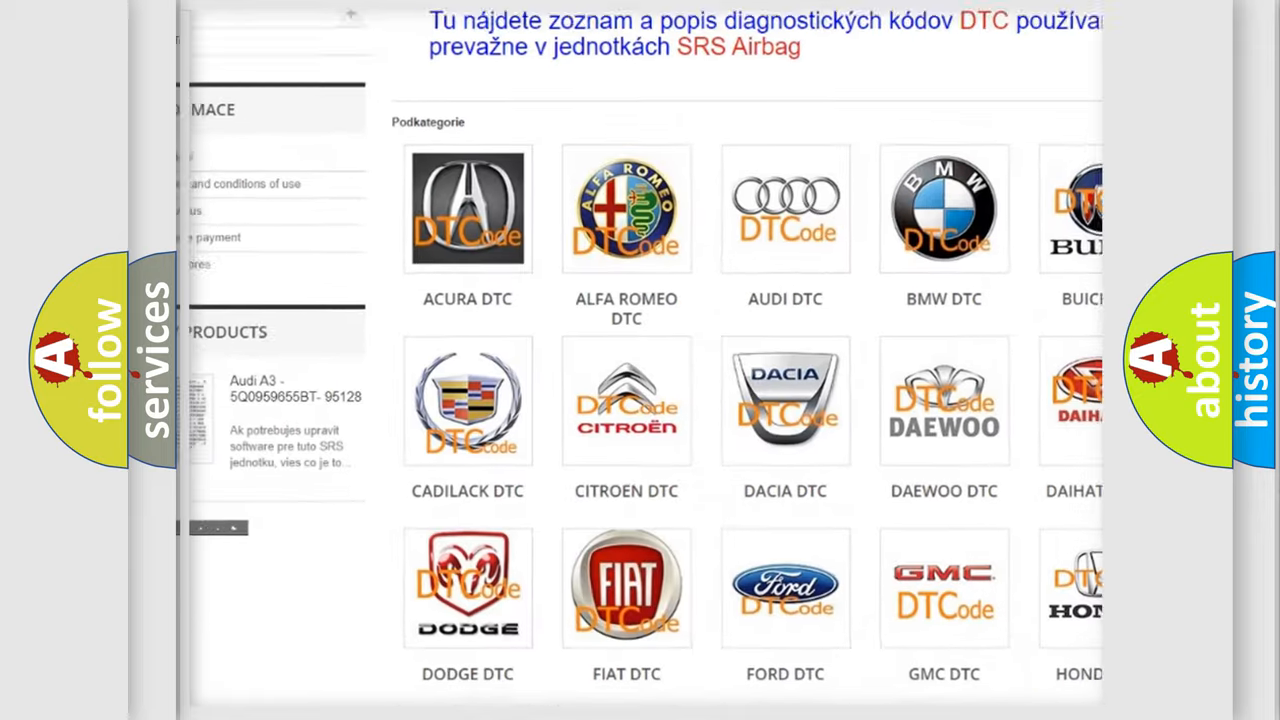
scroll("down", 3)
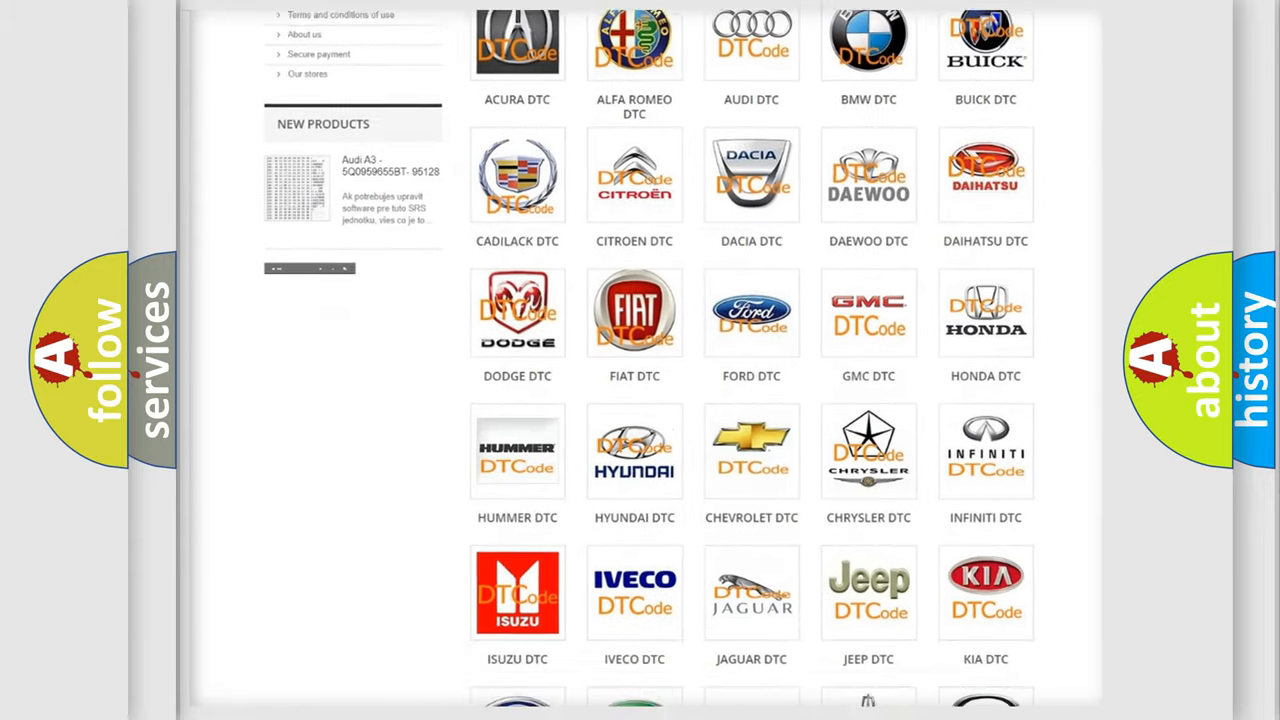
scroll("down", 3)
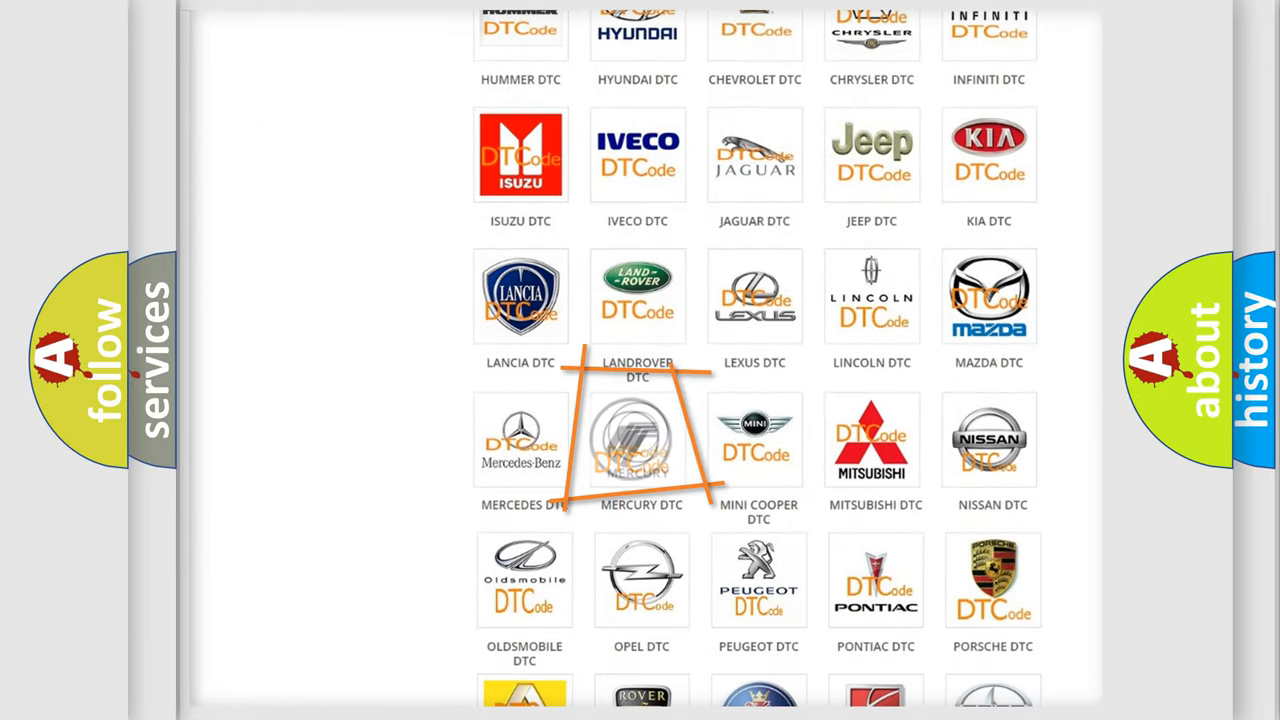